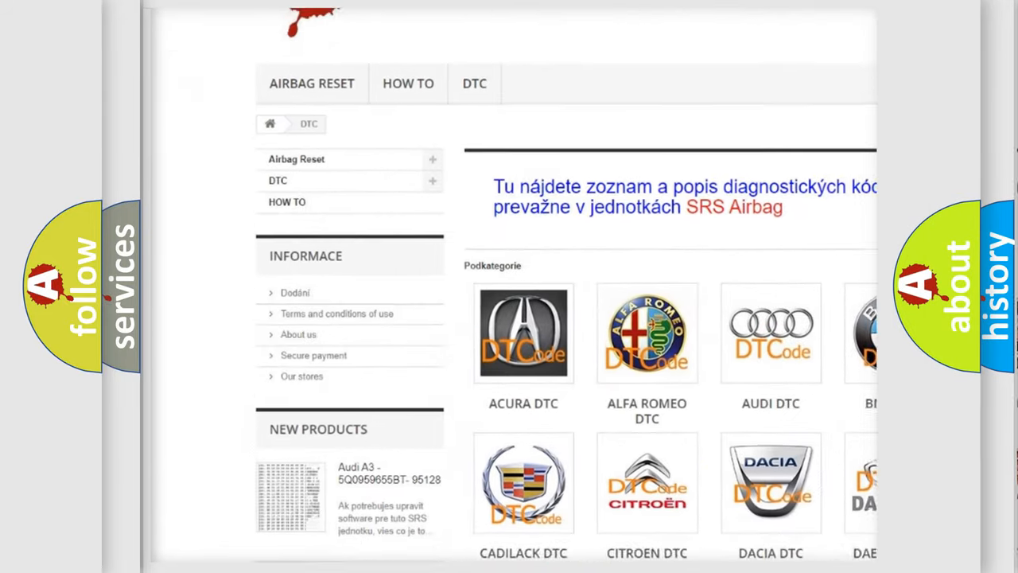
Scroll past the car-brand logos on airbagreset.sk to the DTC code list and footer.
{"action": "scroll", "scroll_direction": "down", "scroll_amount": 3}
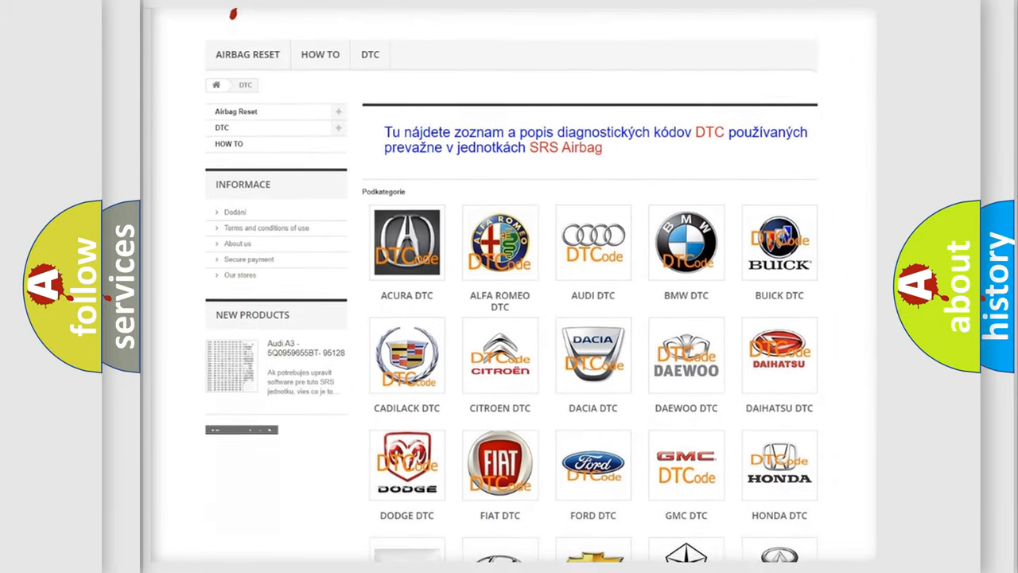
{"action": "scroll", "scroll_direction": "down", "scroll_amount": 3}
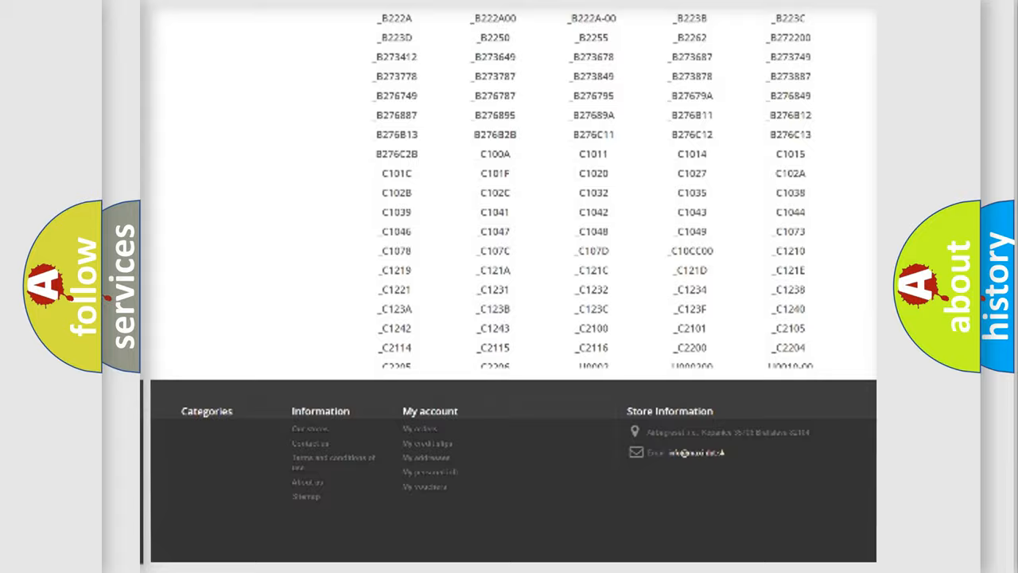
{"action": "scroll", "scroll_direction": "up", "scroll_amount": 3}
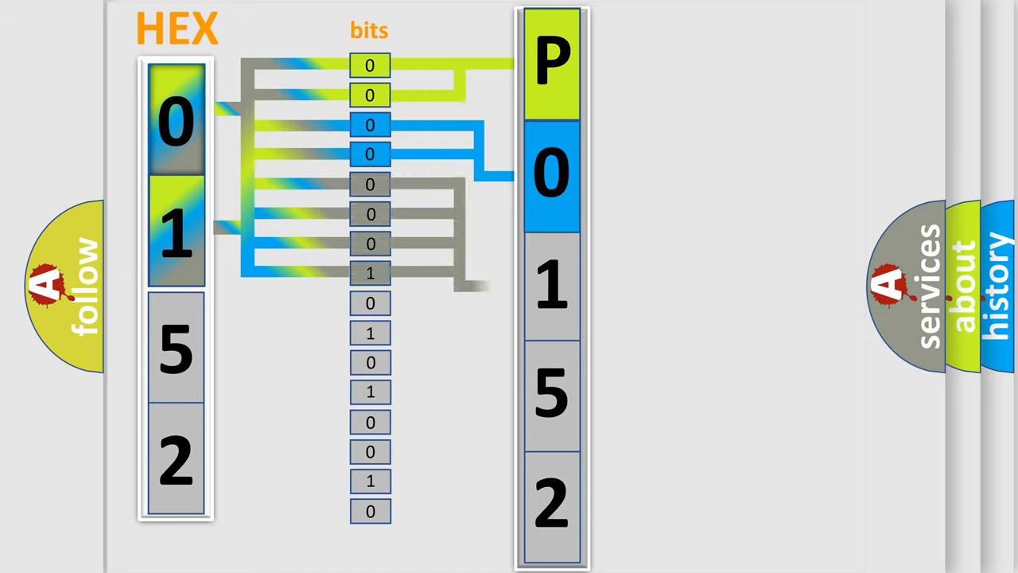
Reveal the table mapping four-bit binary values to hex digits 0–F beside the P0152 diagram.
{"action": "left_click", "coordinate": [552, 286]}
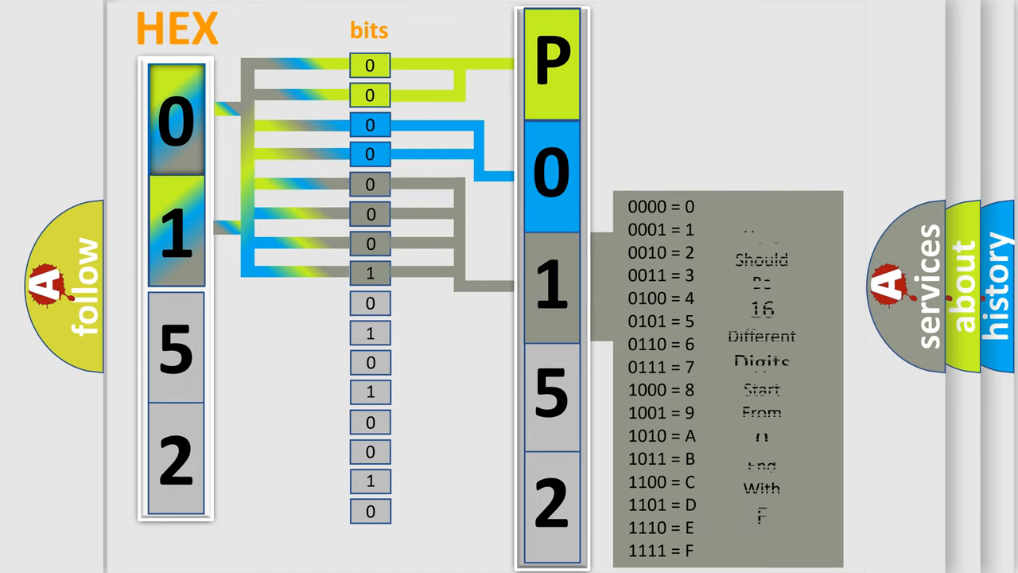